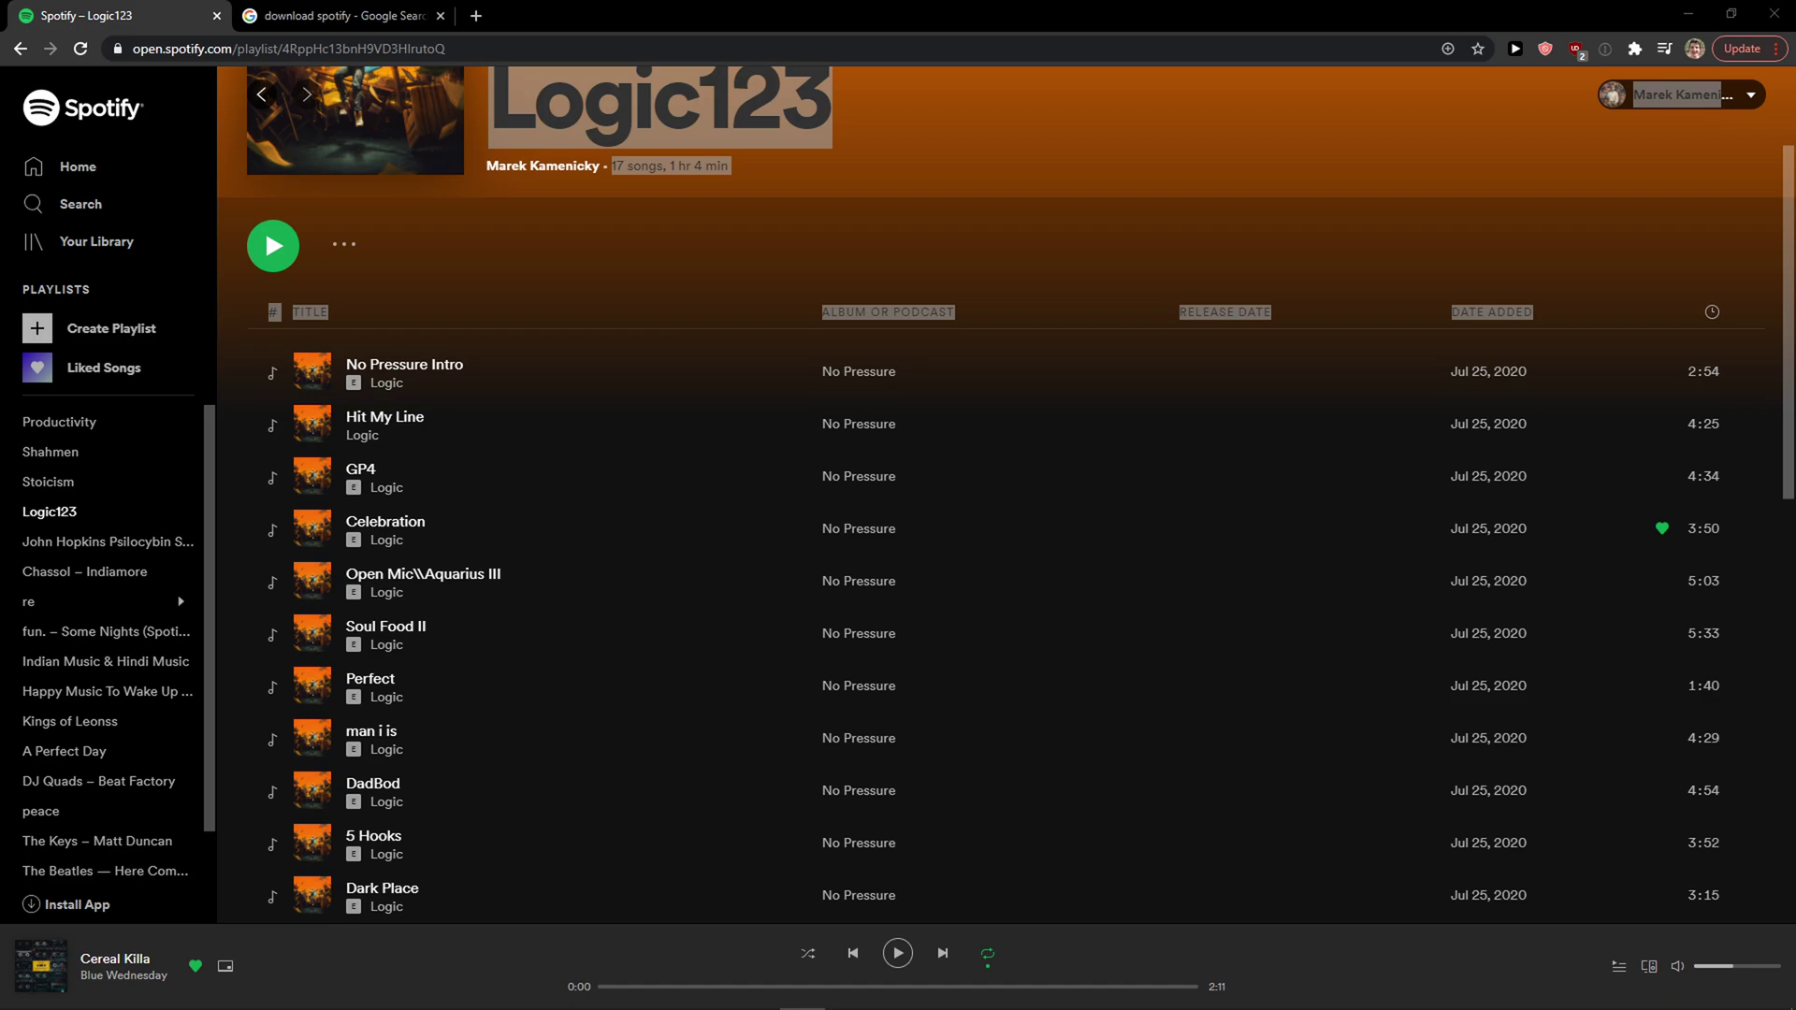
mouse_move(474, 16)
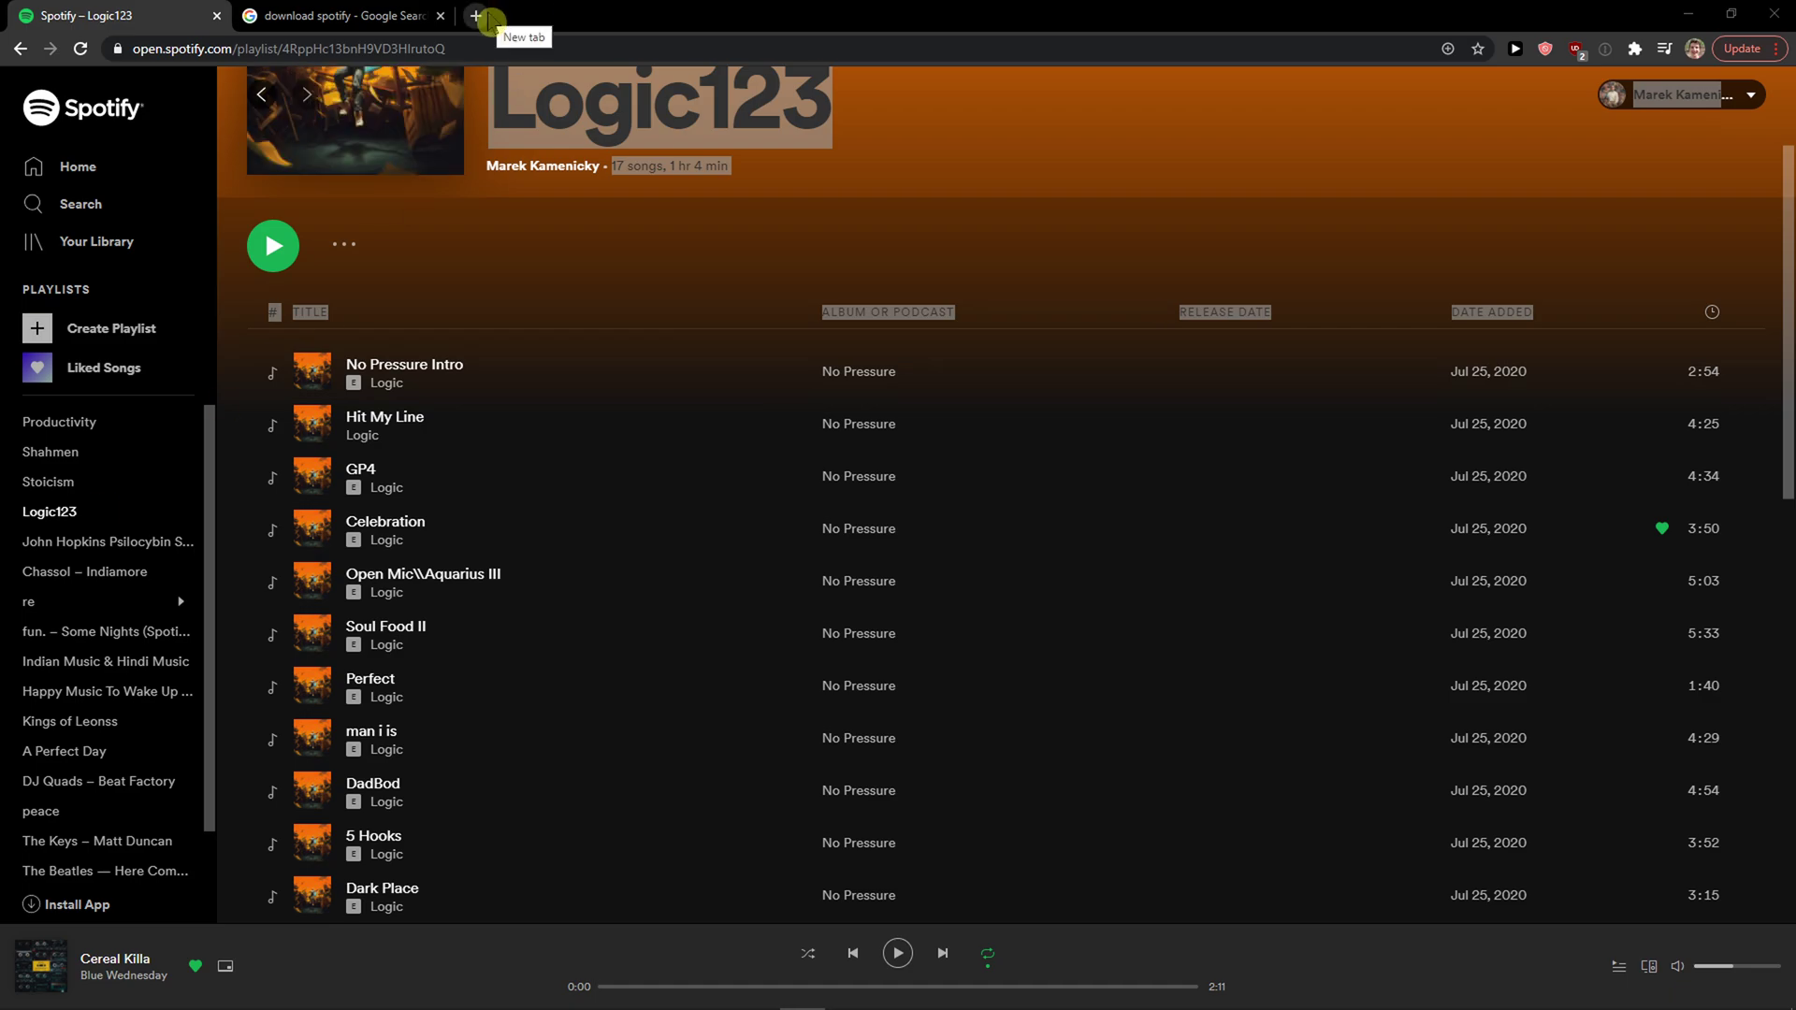
Search Google for "download spotify" in a fresh browser tab.
click(474, 17)
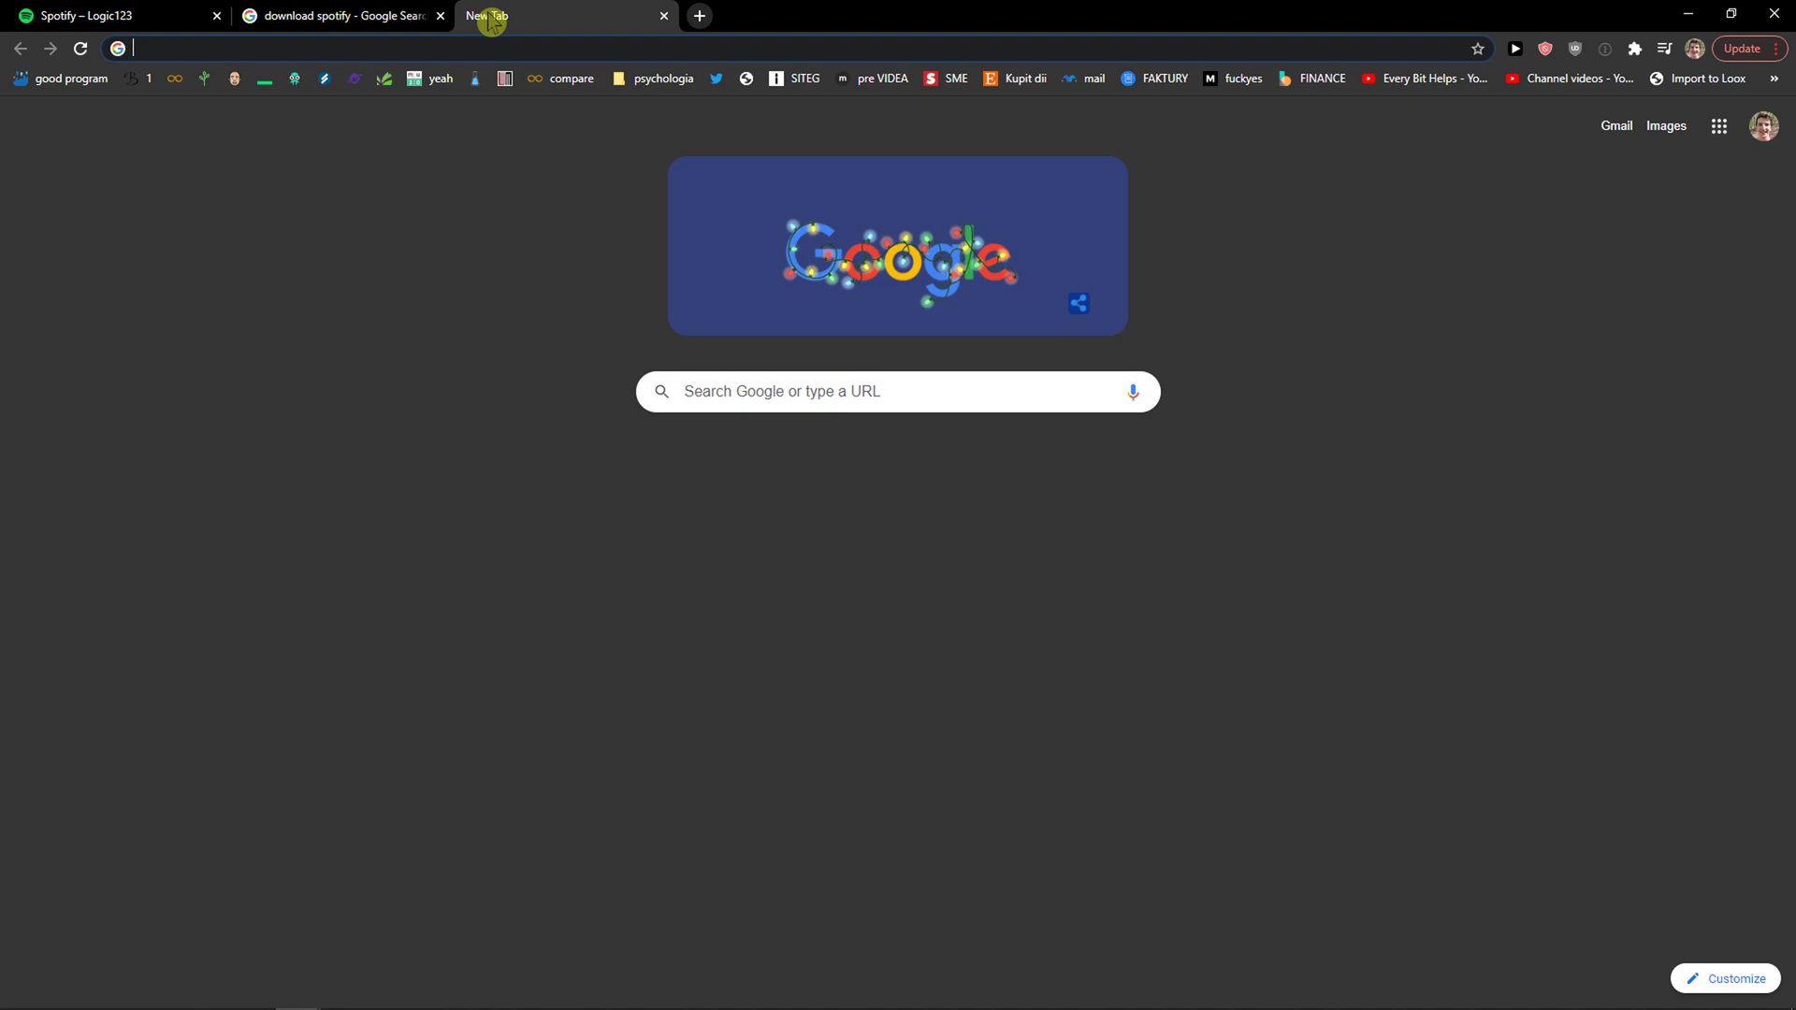
text(download spotify)
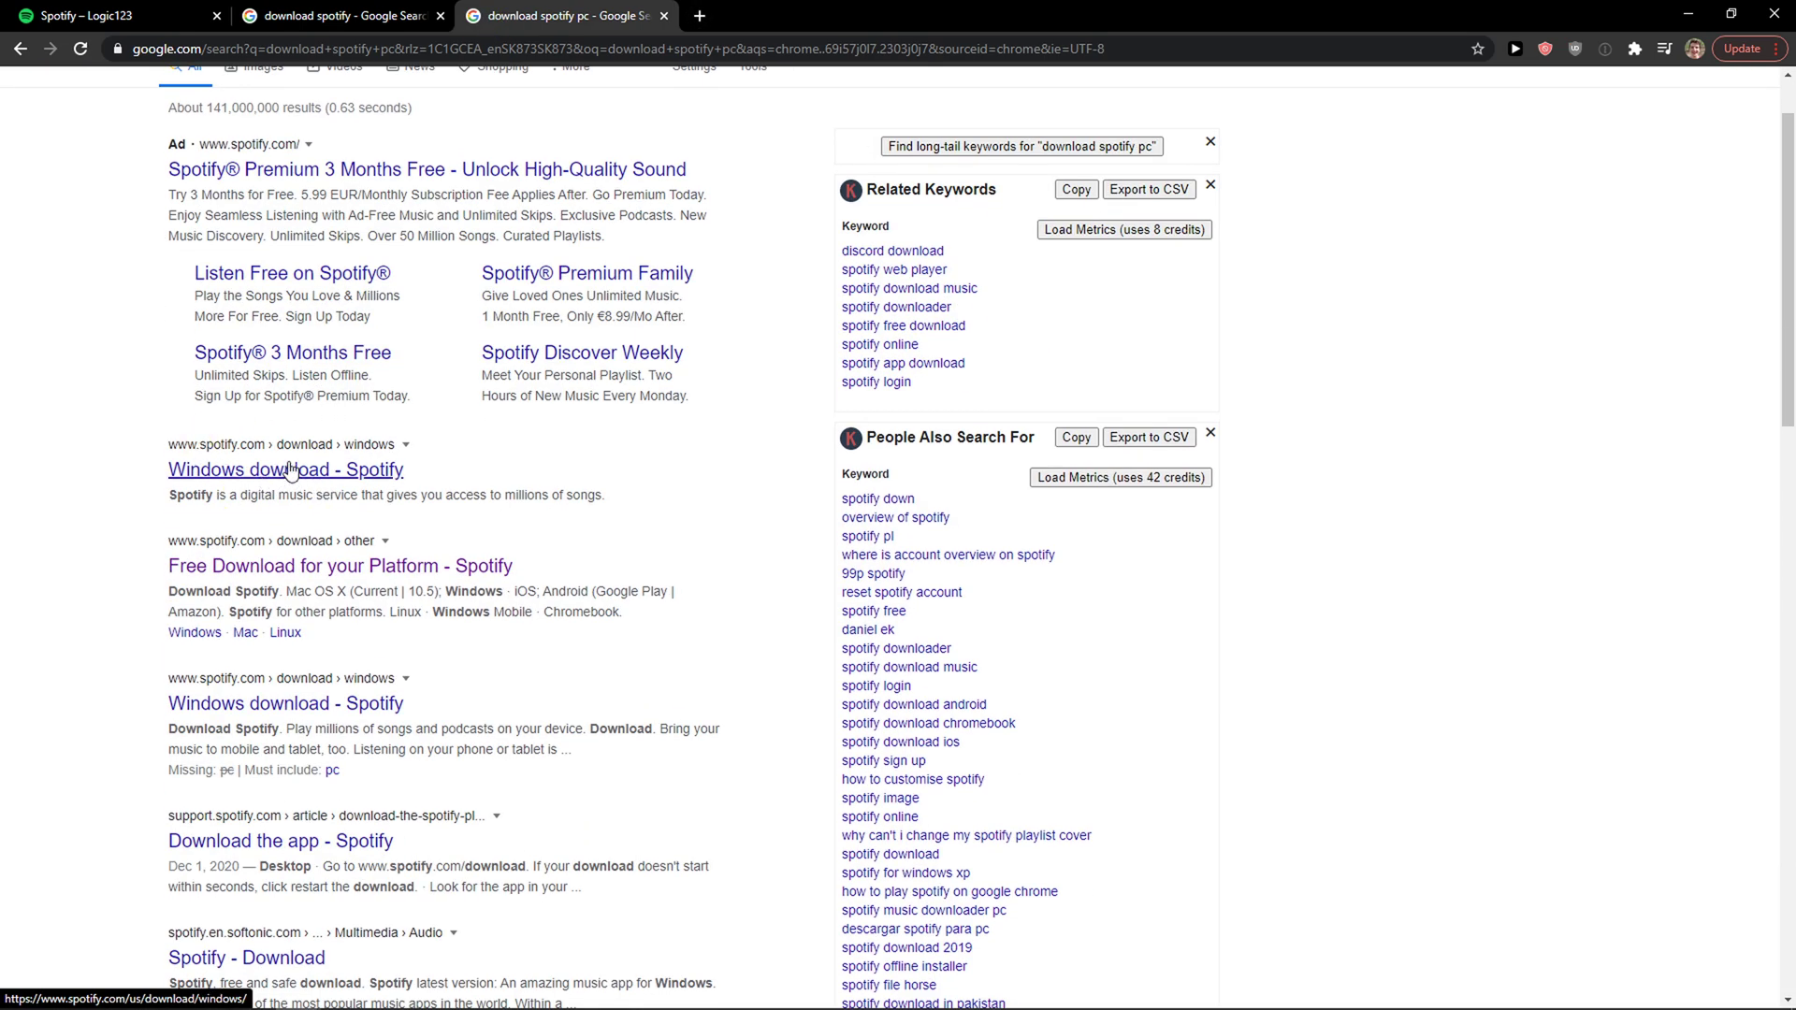
Open the 'Windows download - Spotify' result so SpotifySetup.exe downloads.
click(284, 467)
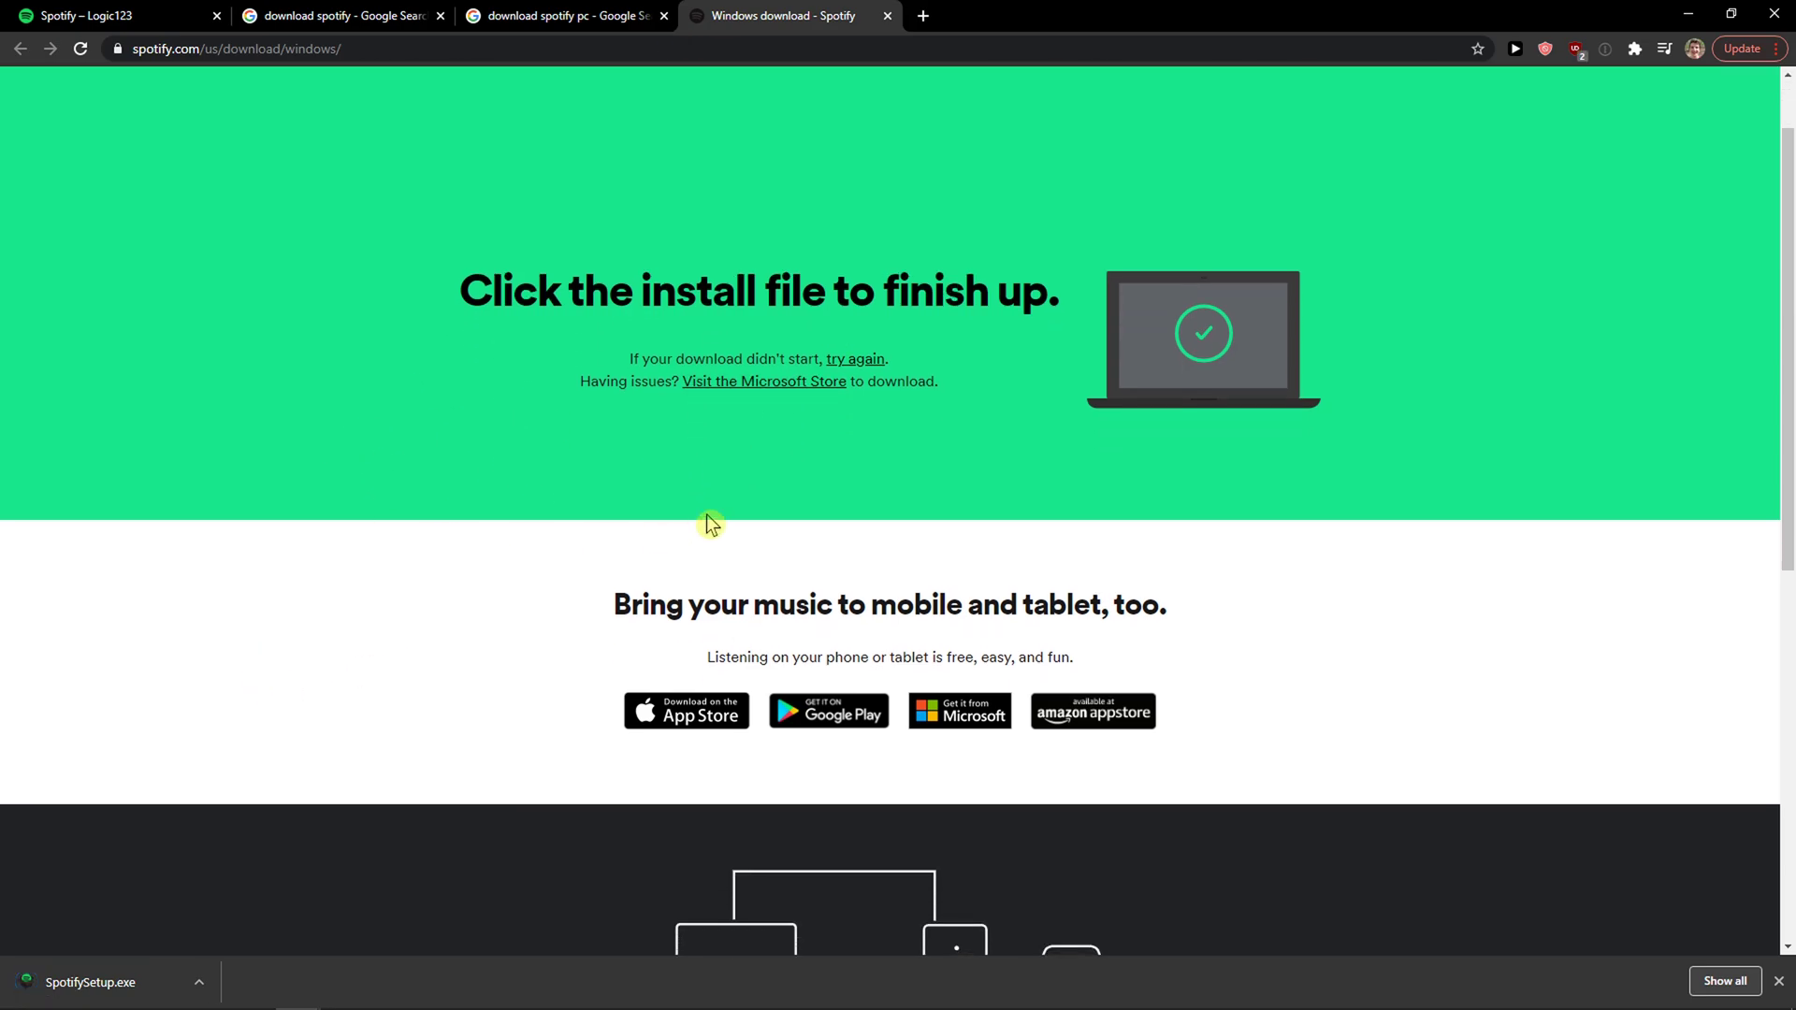
mouse_move(707, 711)
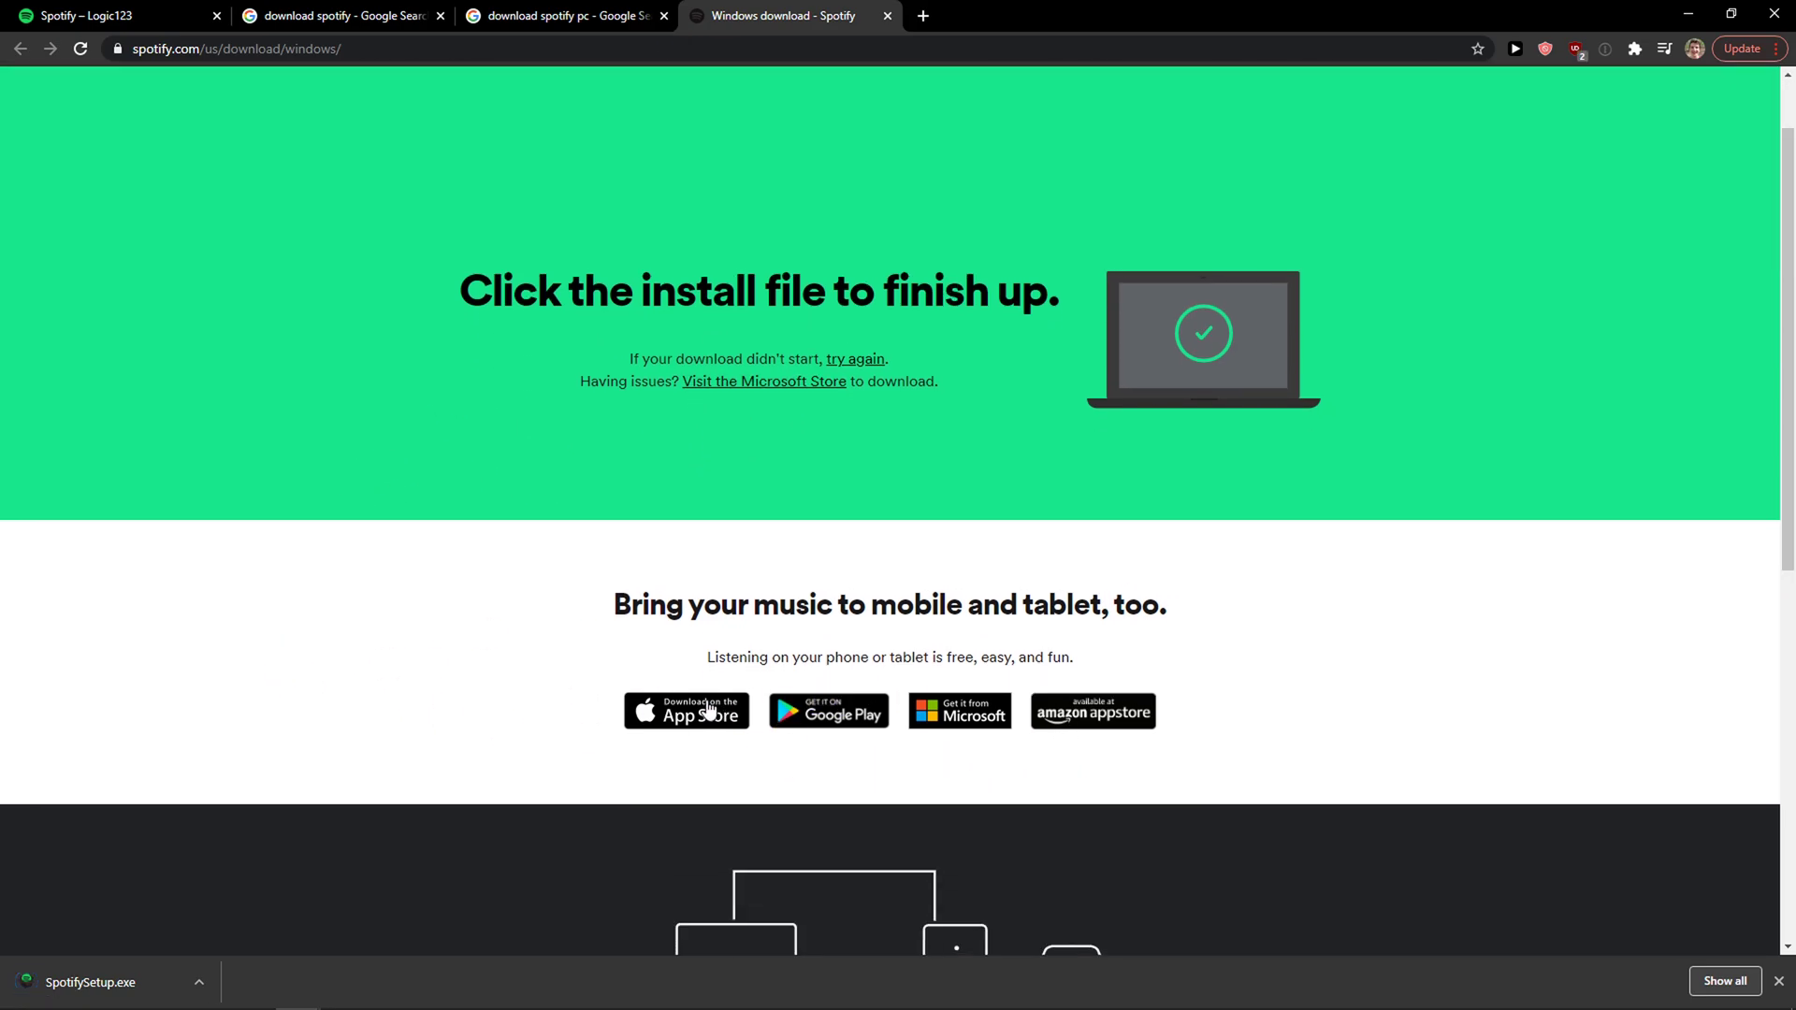
scroll(down, 3)
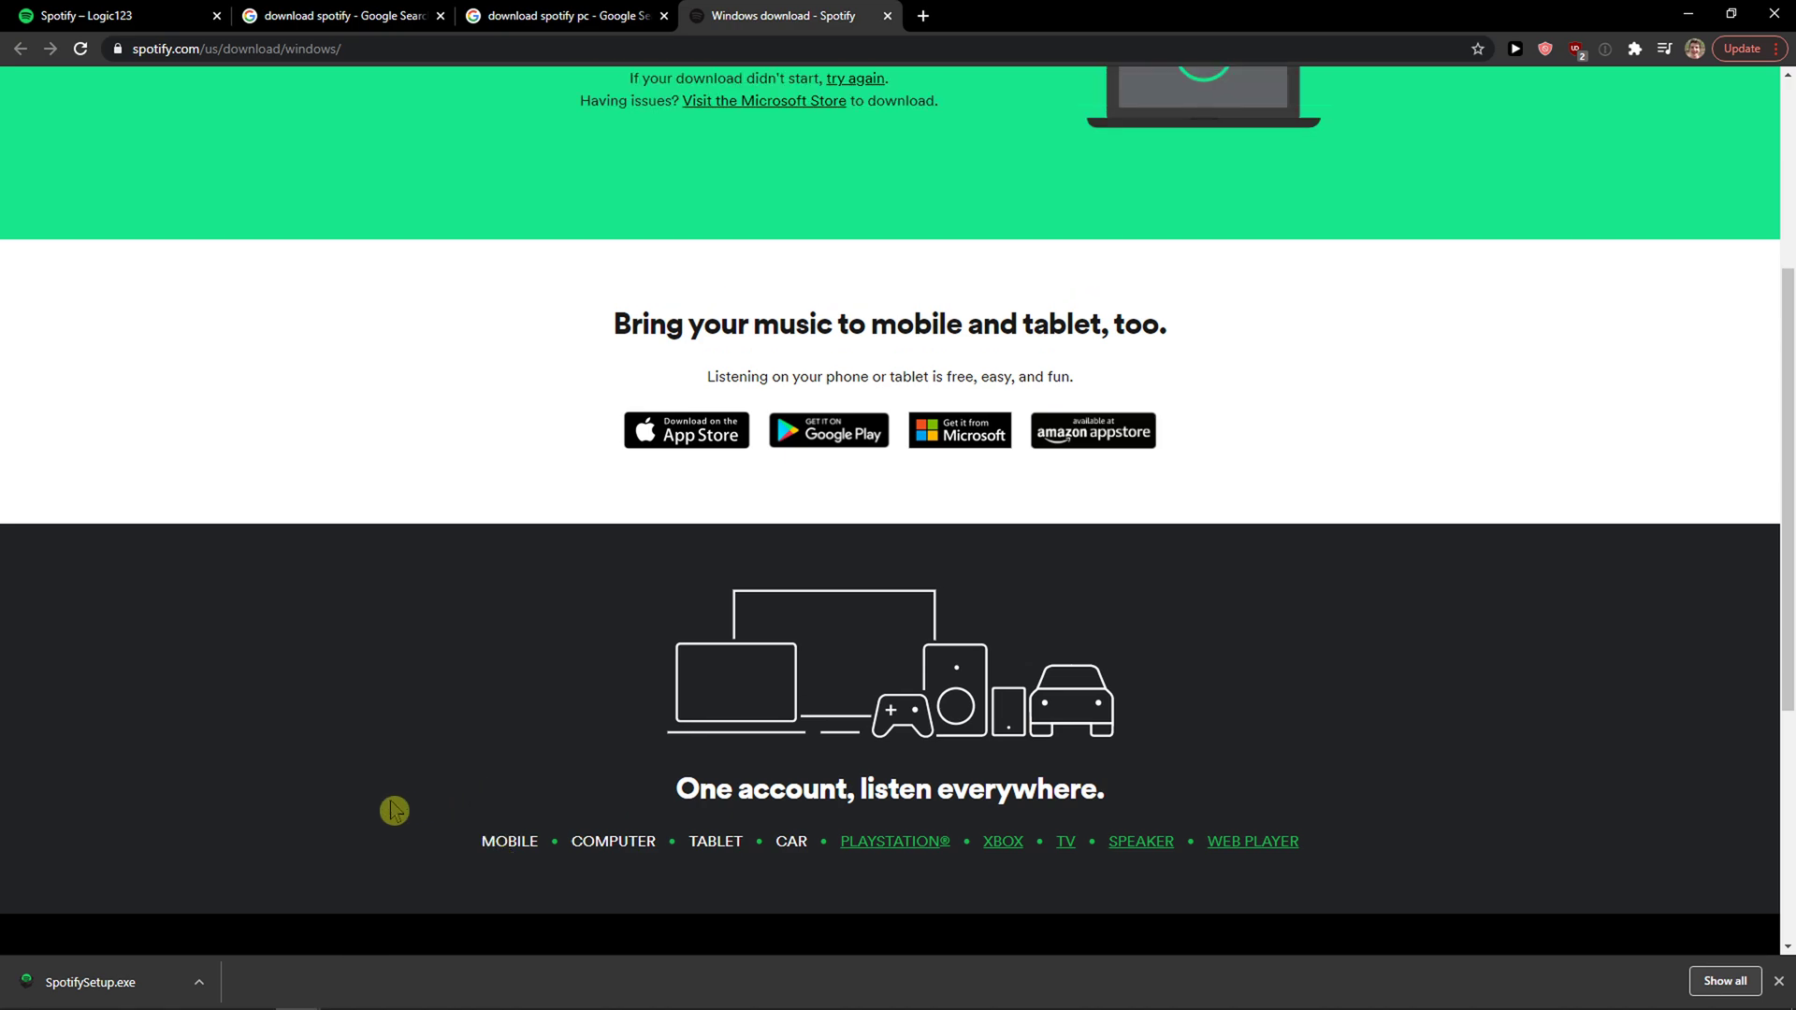
mouse_move(118, 997)
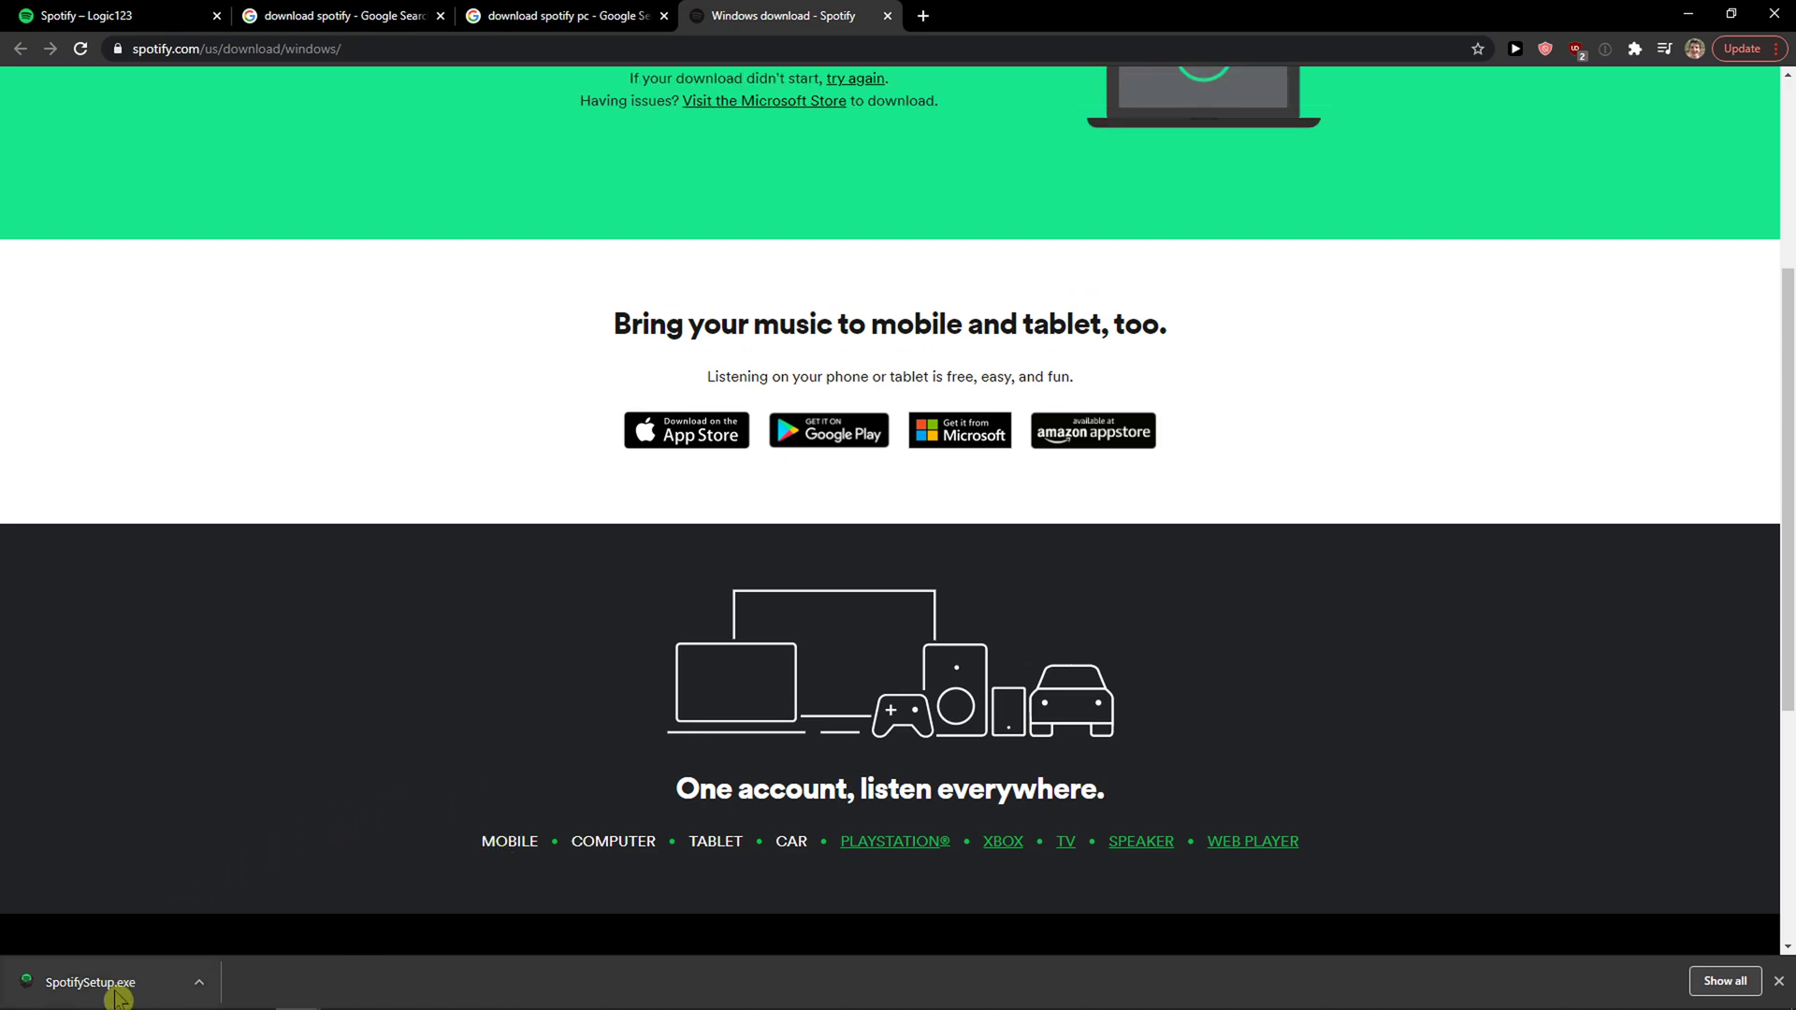
Run the downloaded SpotifySetup.exe and let the installer finish opening the Spotify app.
click(90, 982)
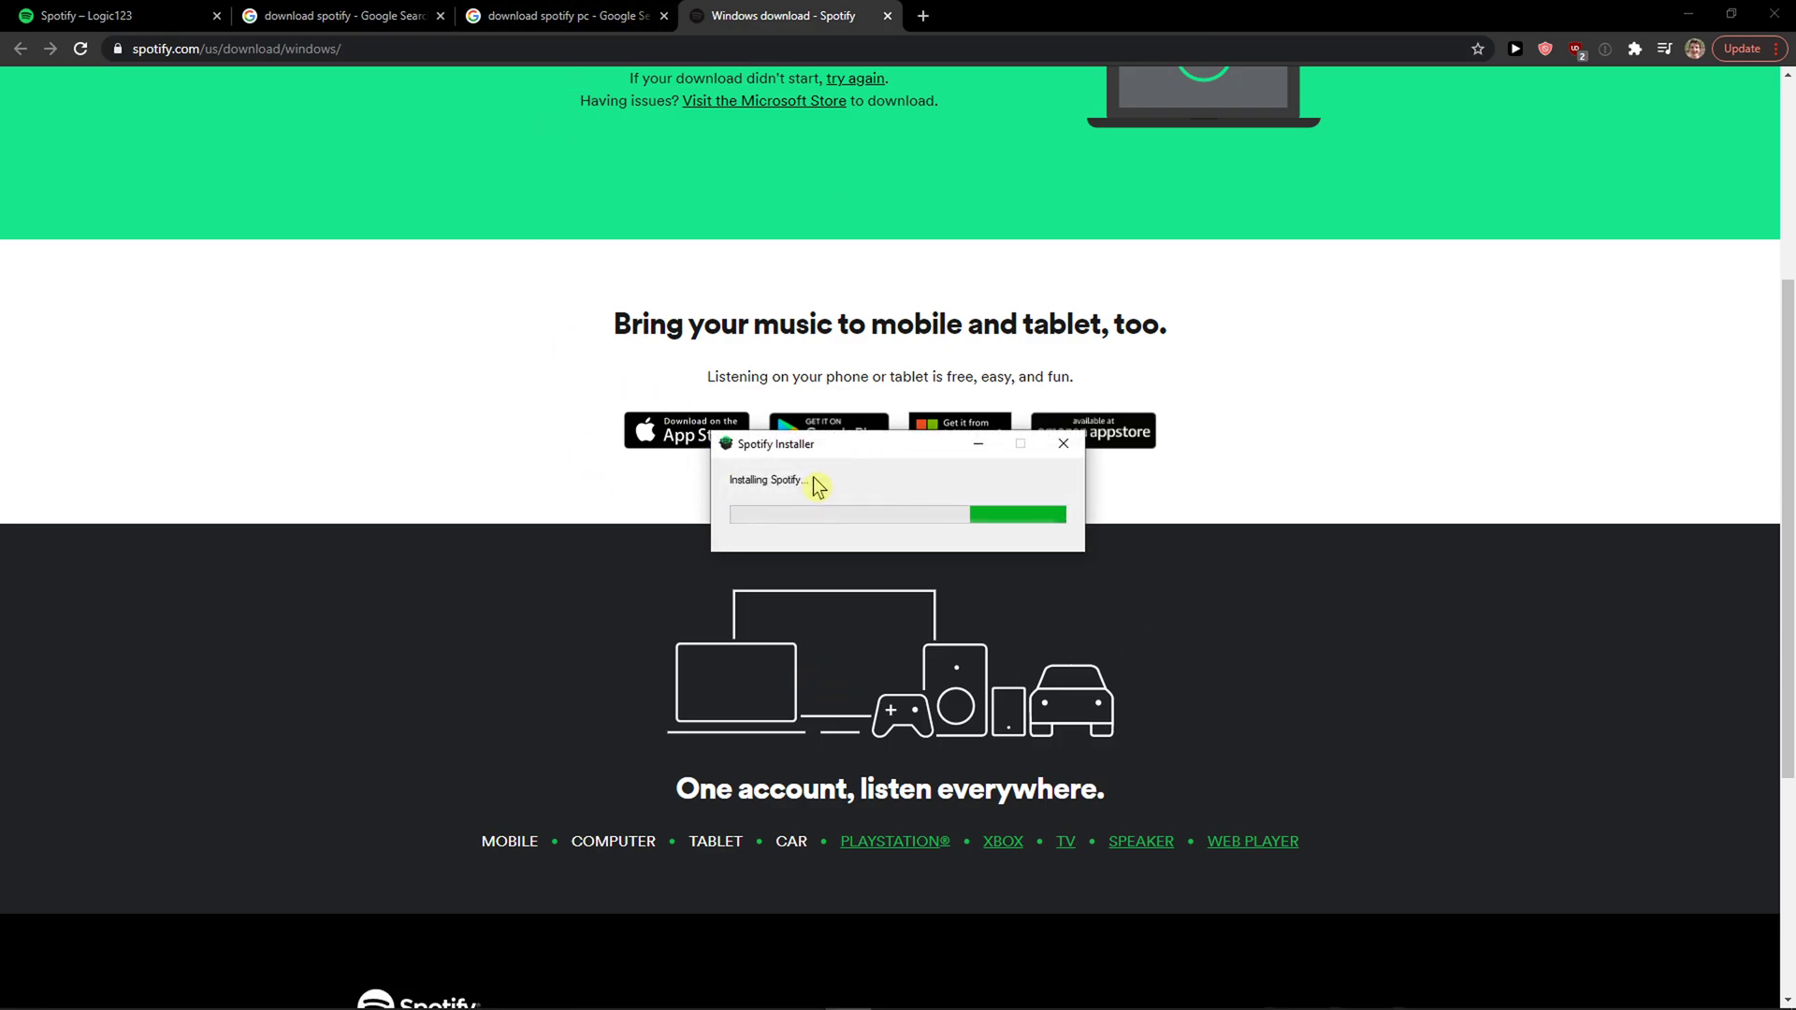
click(561, 15)
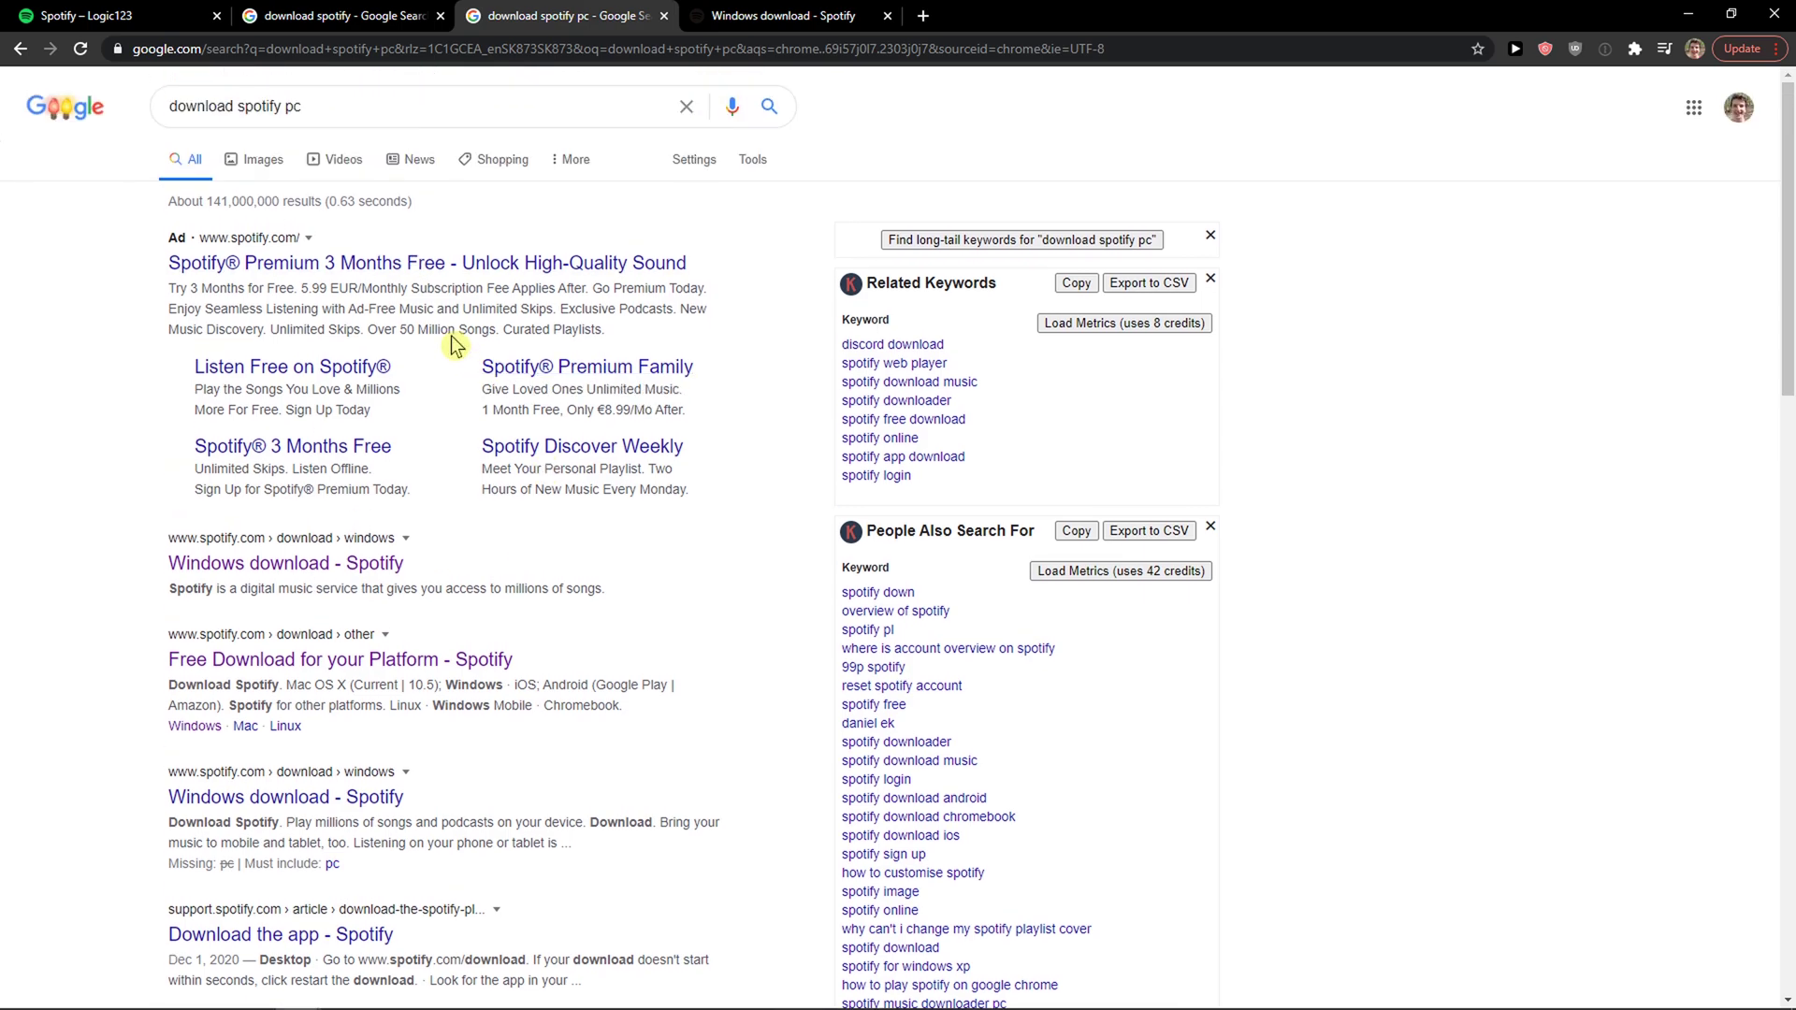
scroll(down, 3)
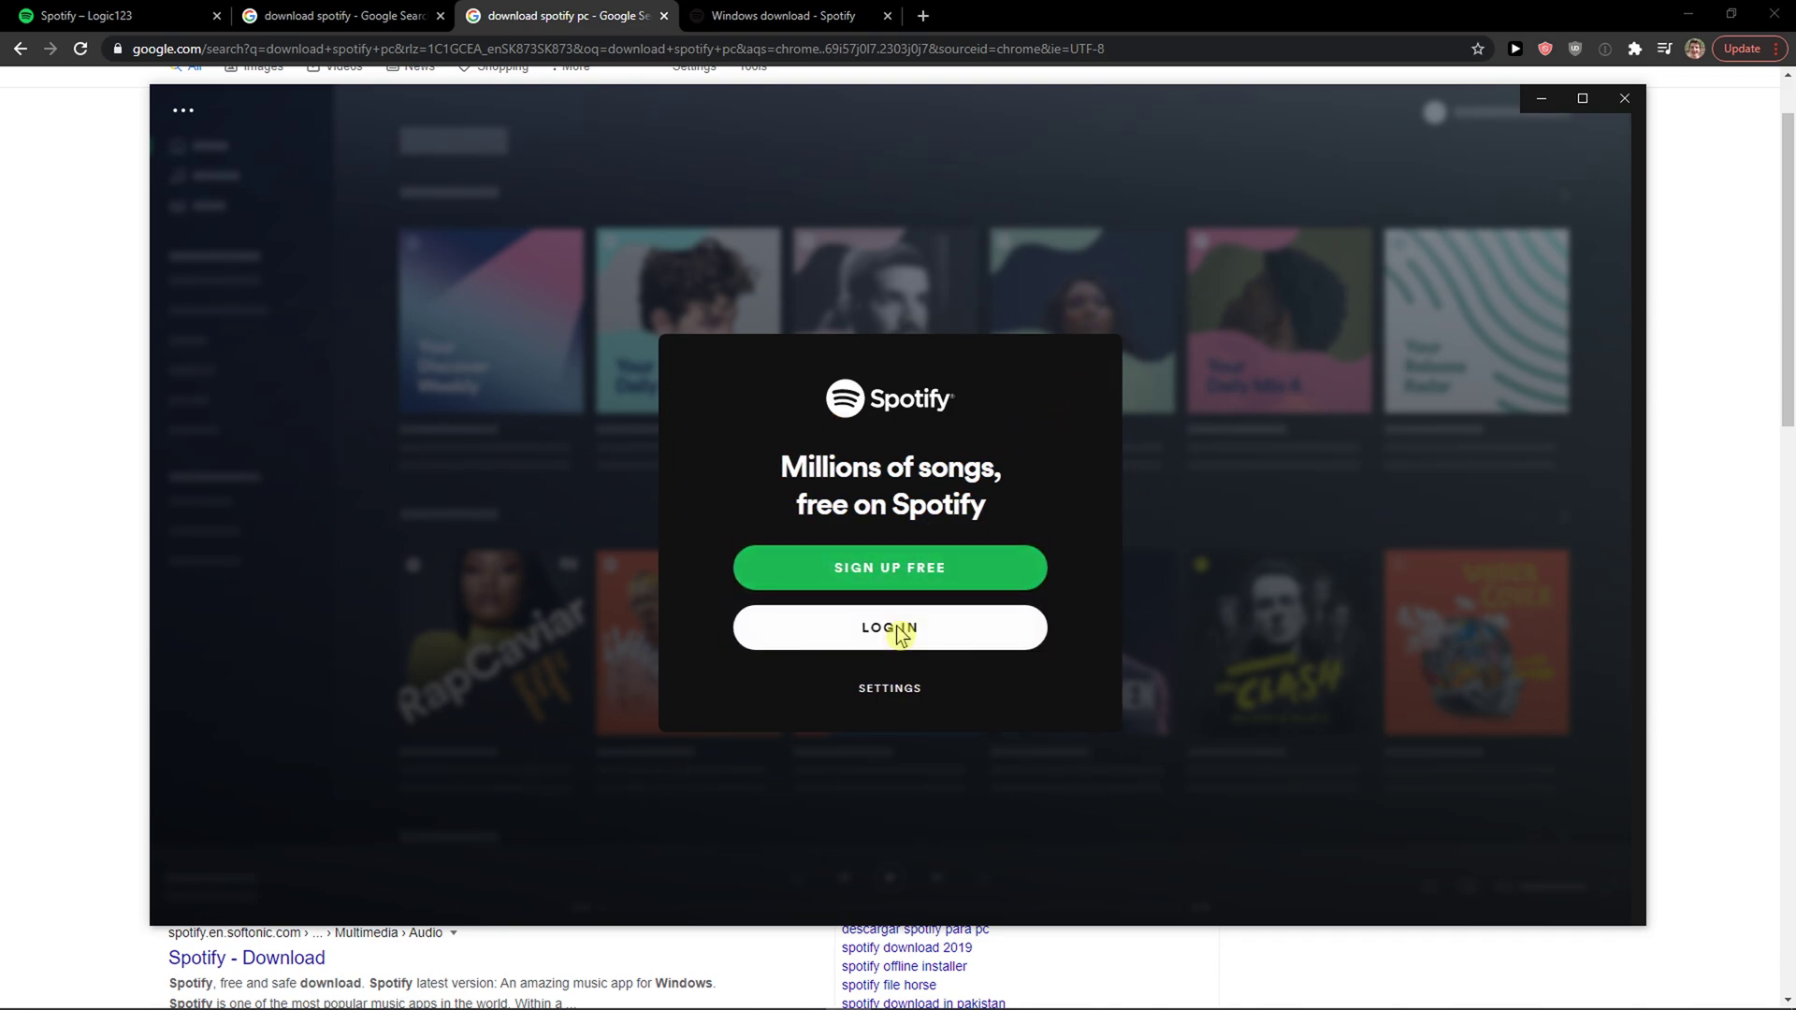
Log in through the browser as this account and allow Spotify through the Windows firewall.
click(888, 628)
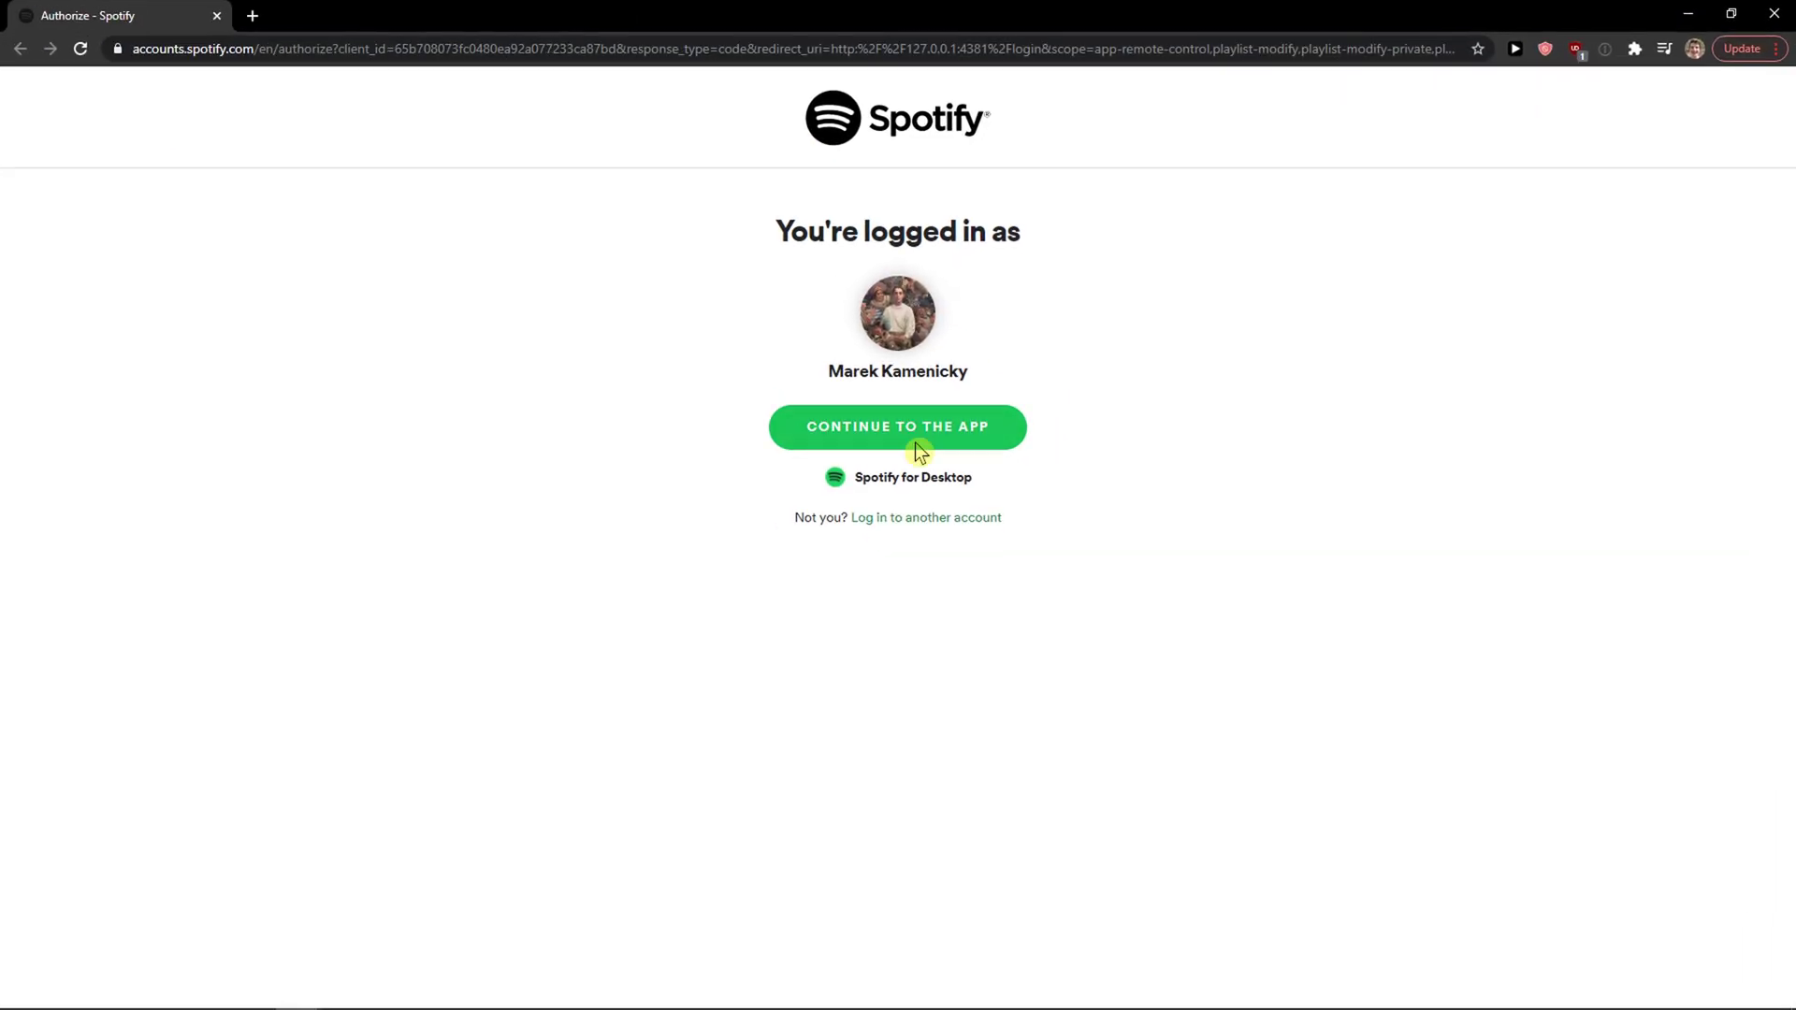
click(897, 427)
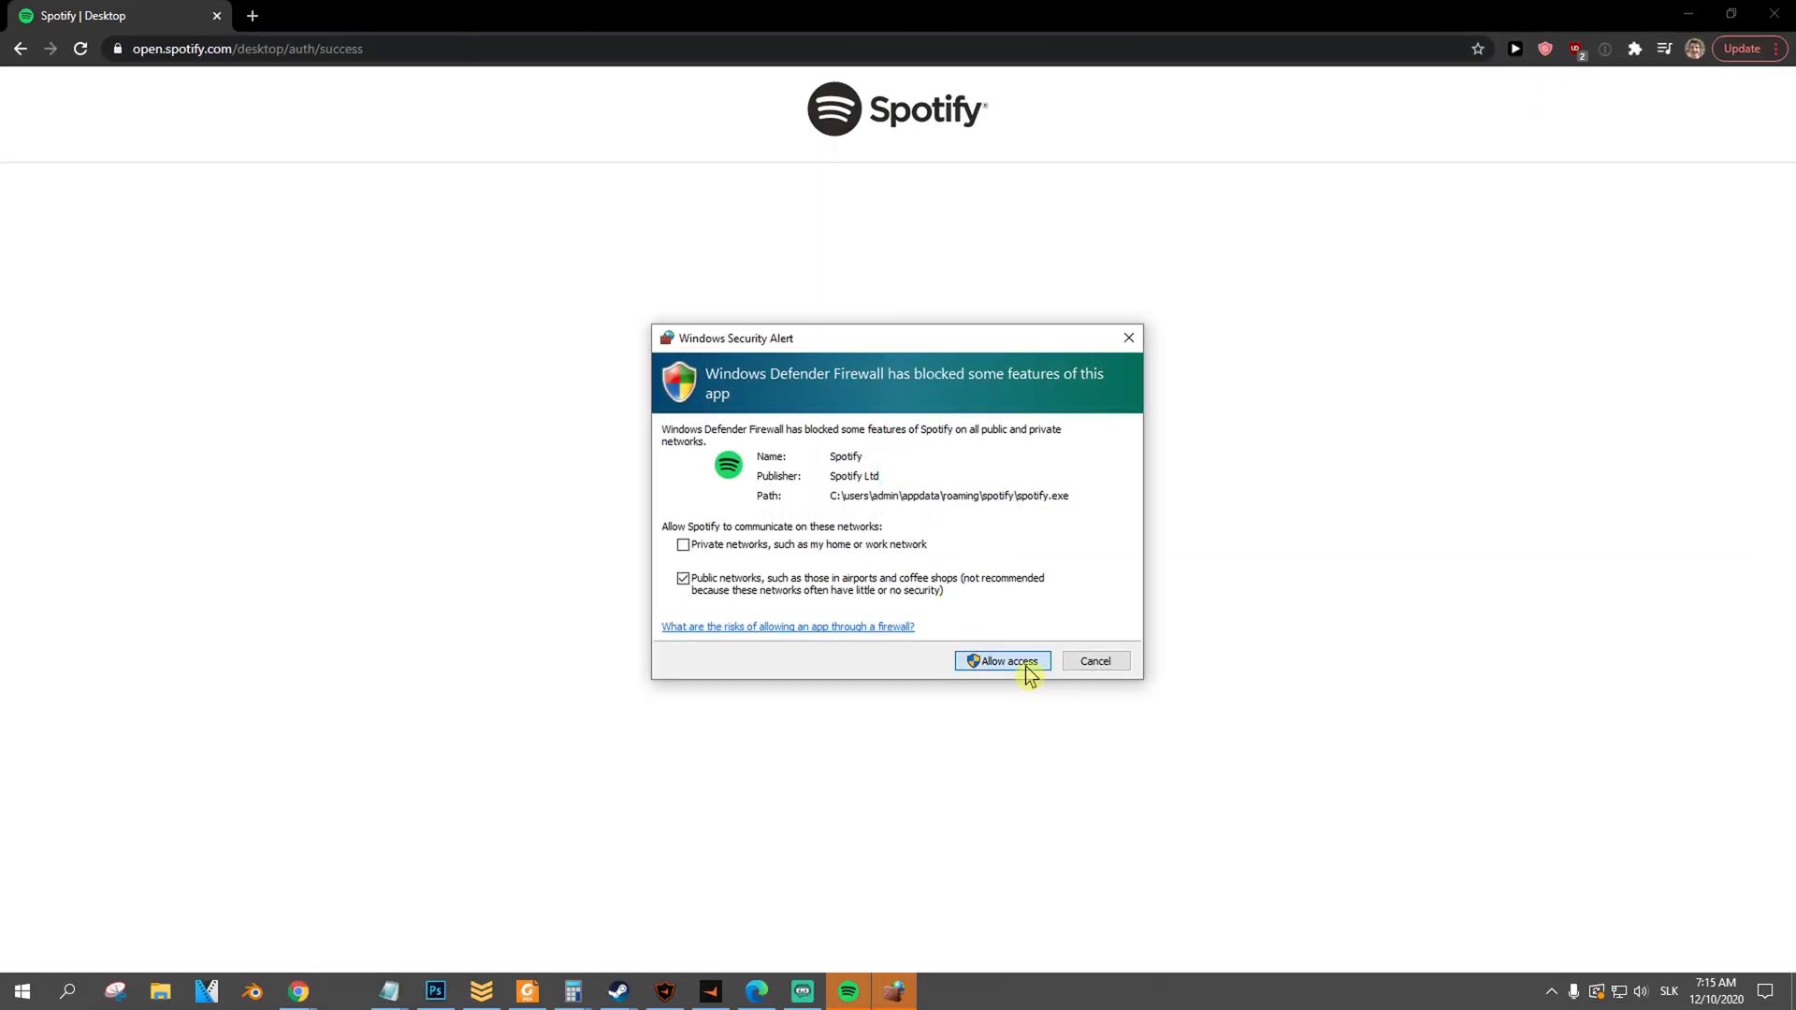
click(999, 660)
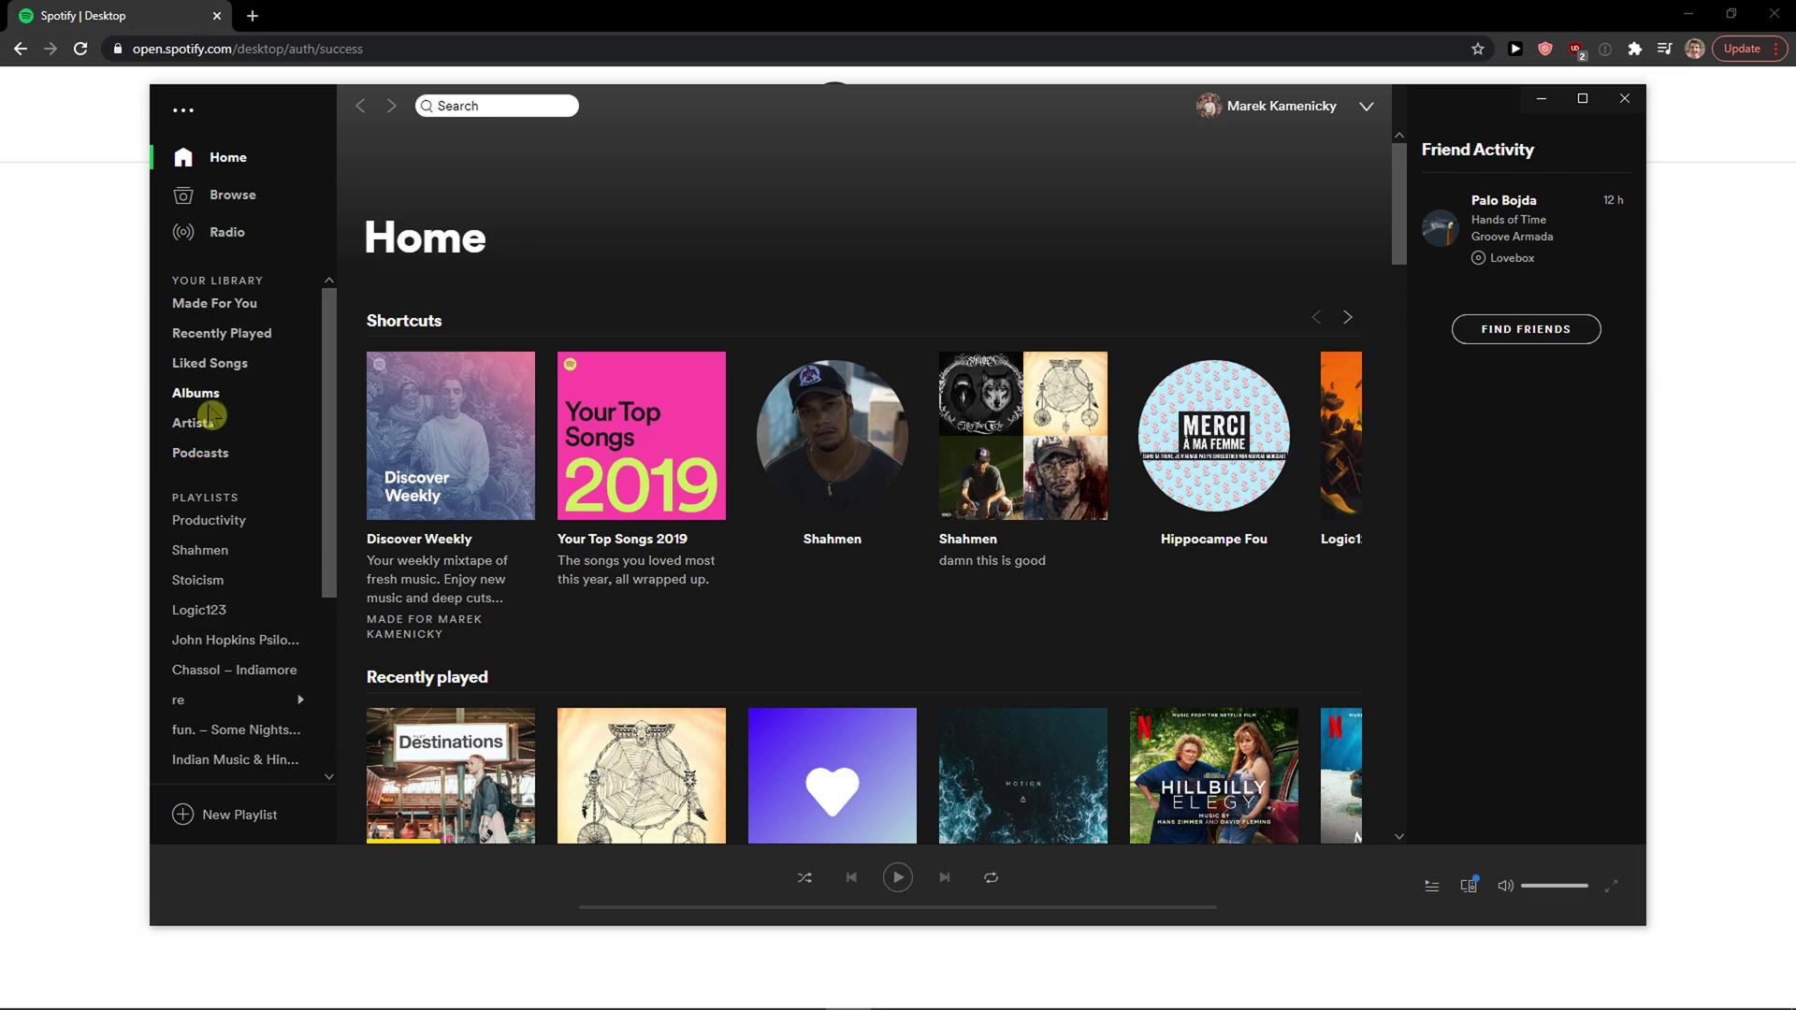
Browse Made For You and Liked Songs, then show the Logic123 playlist.
click(213, 303)
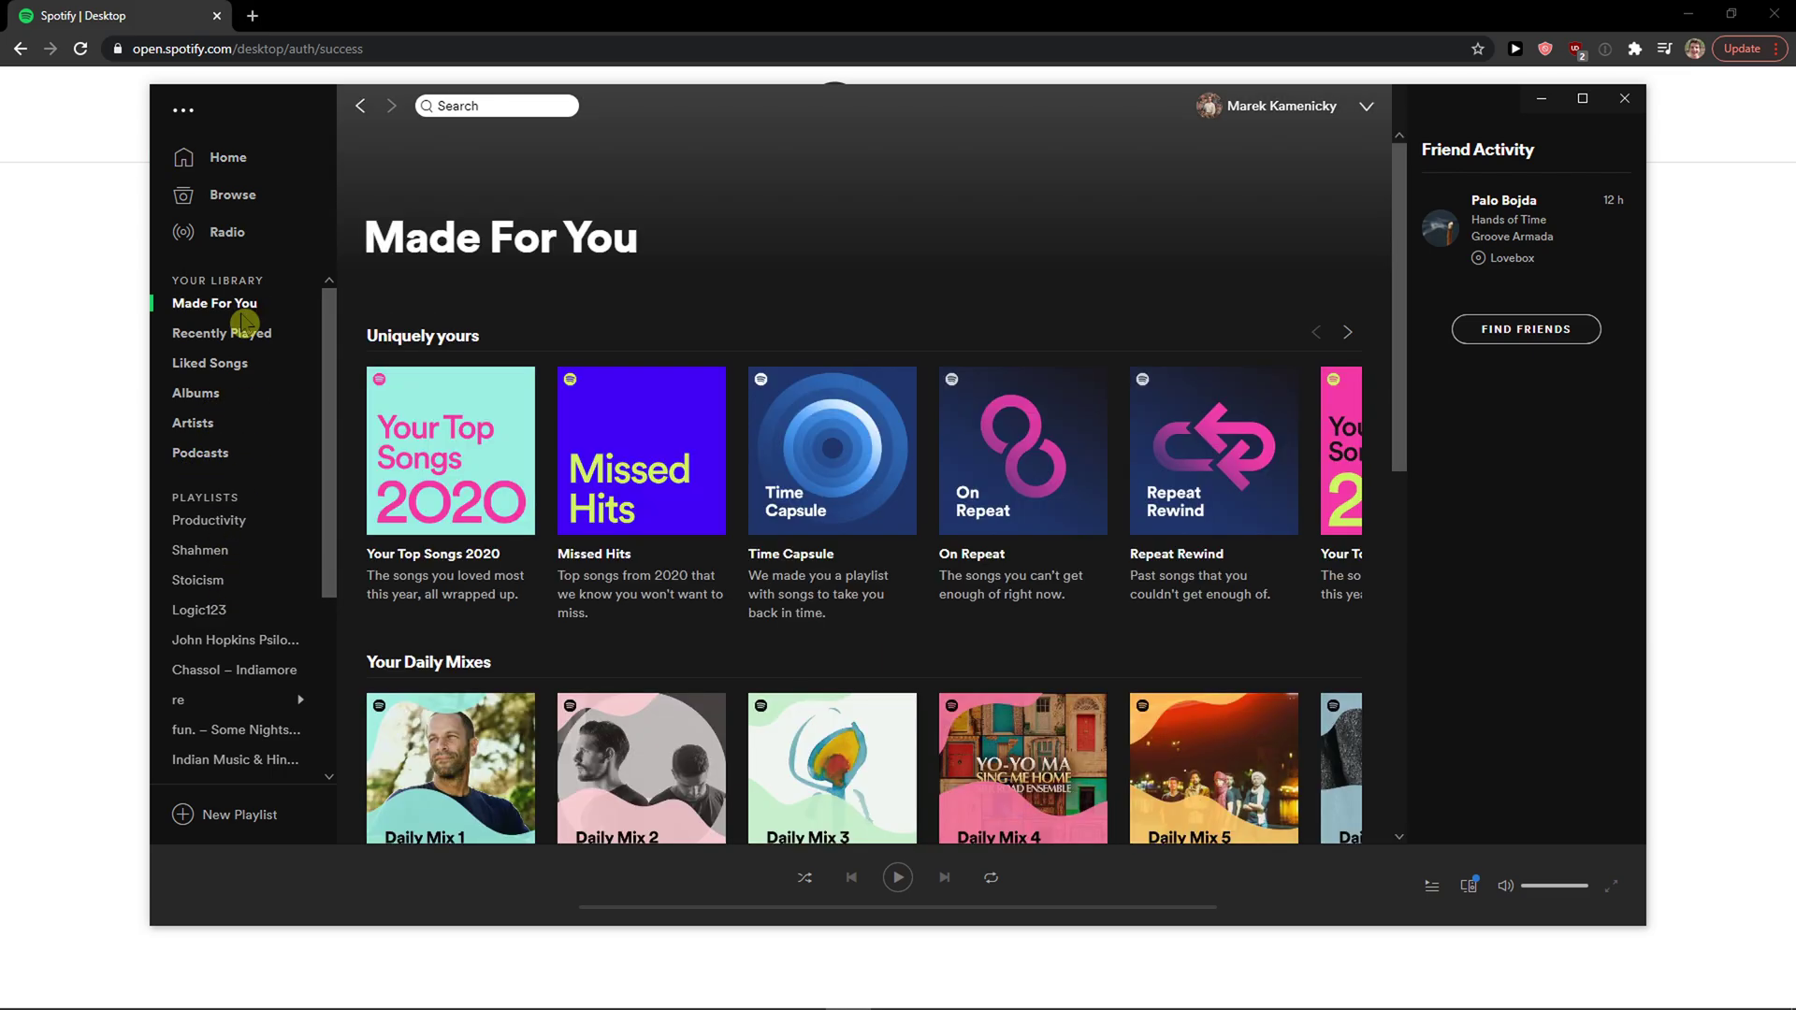
click(209, 362)
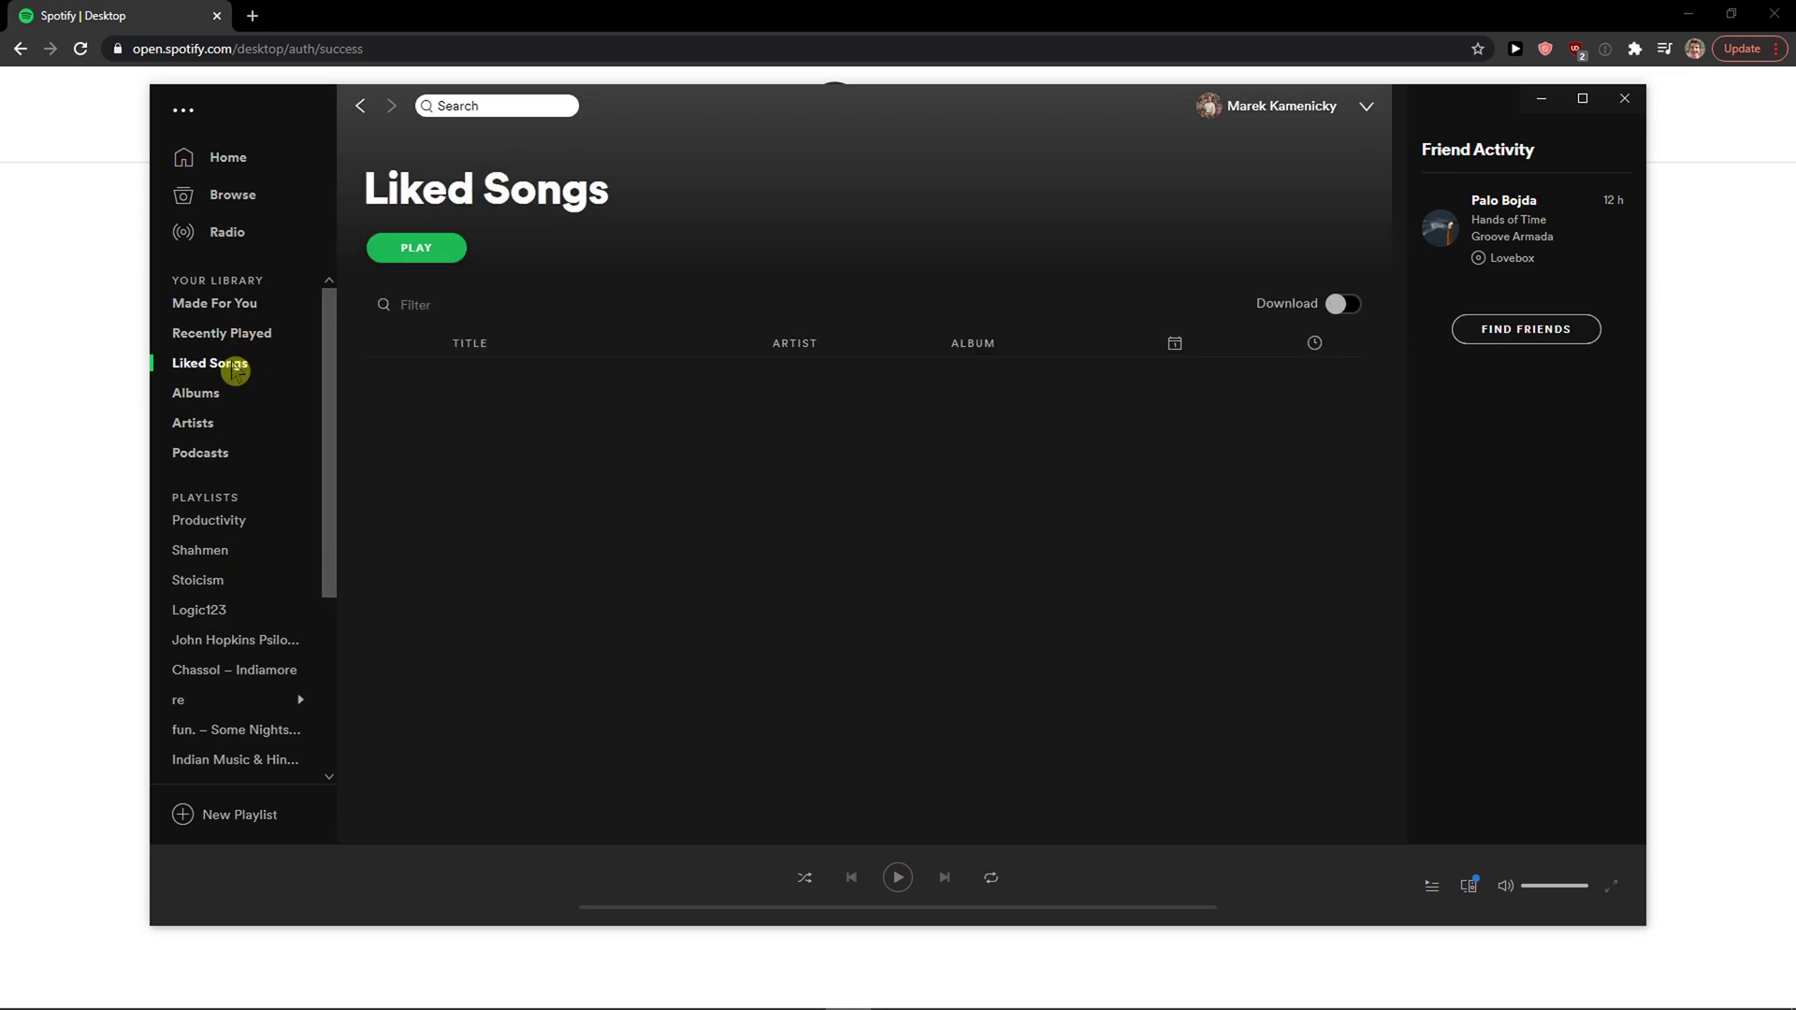
click(209, 363)
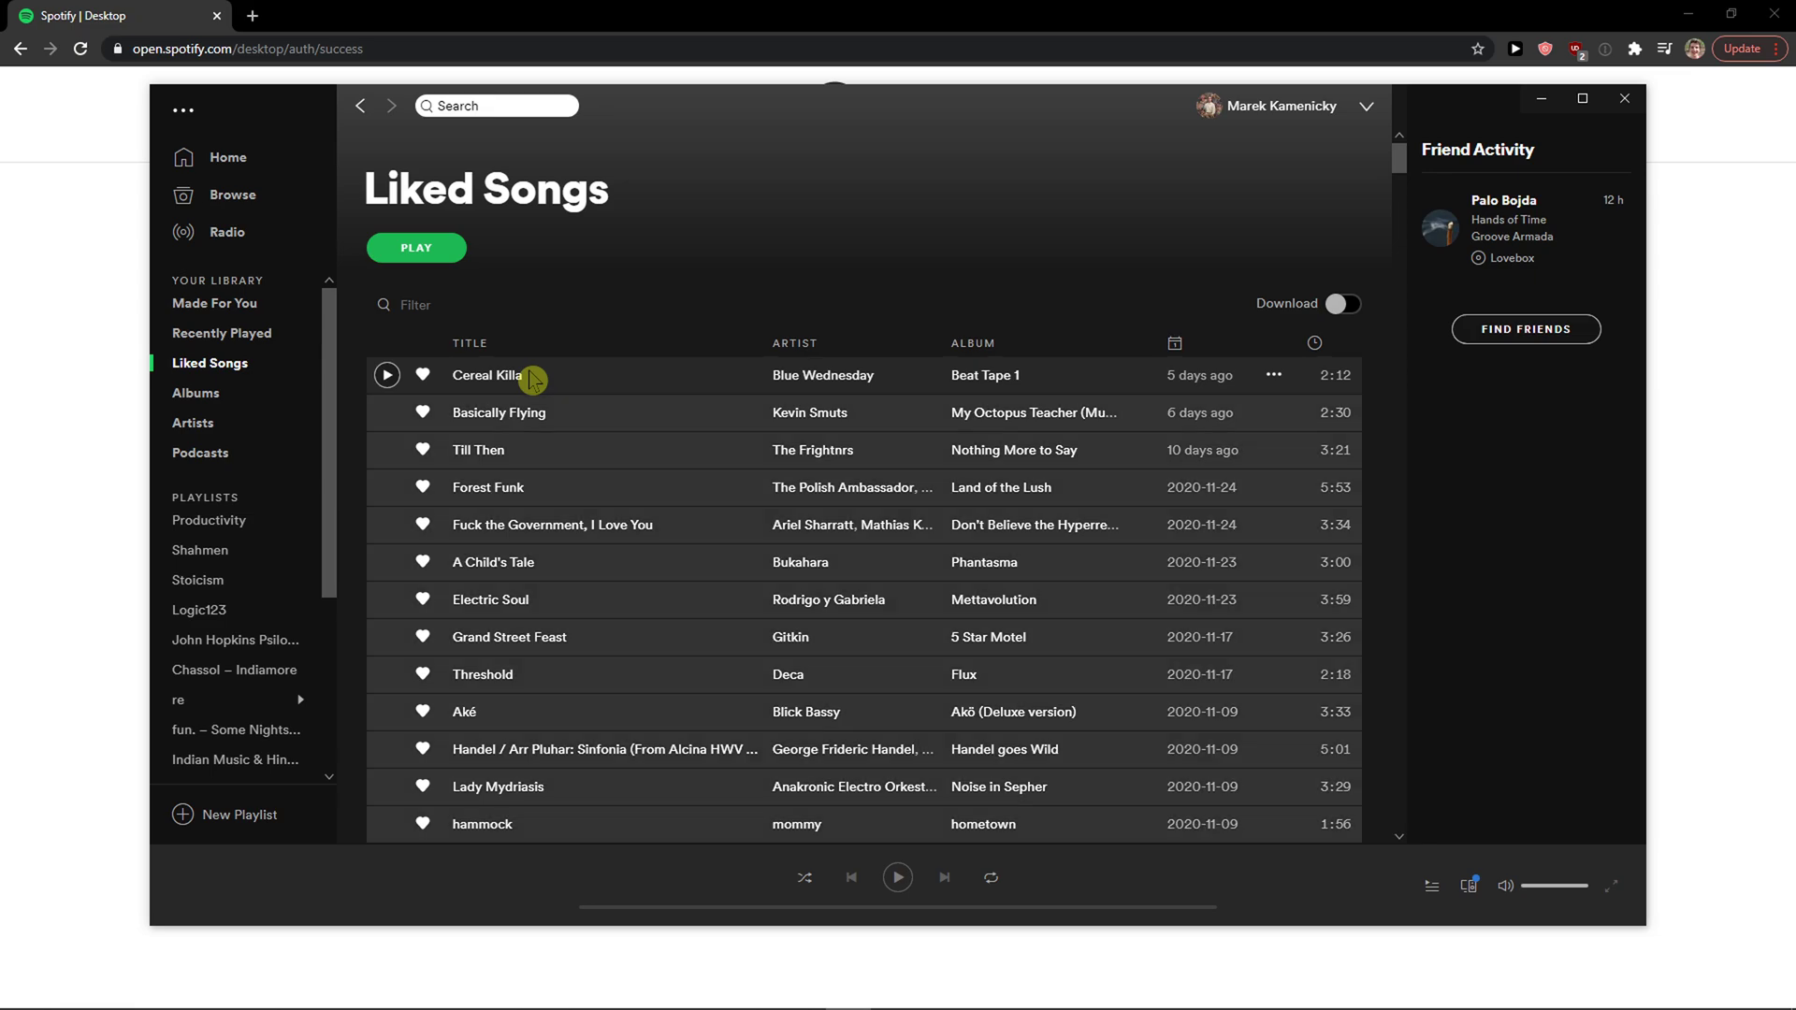
mouse_move(195, 395)
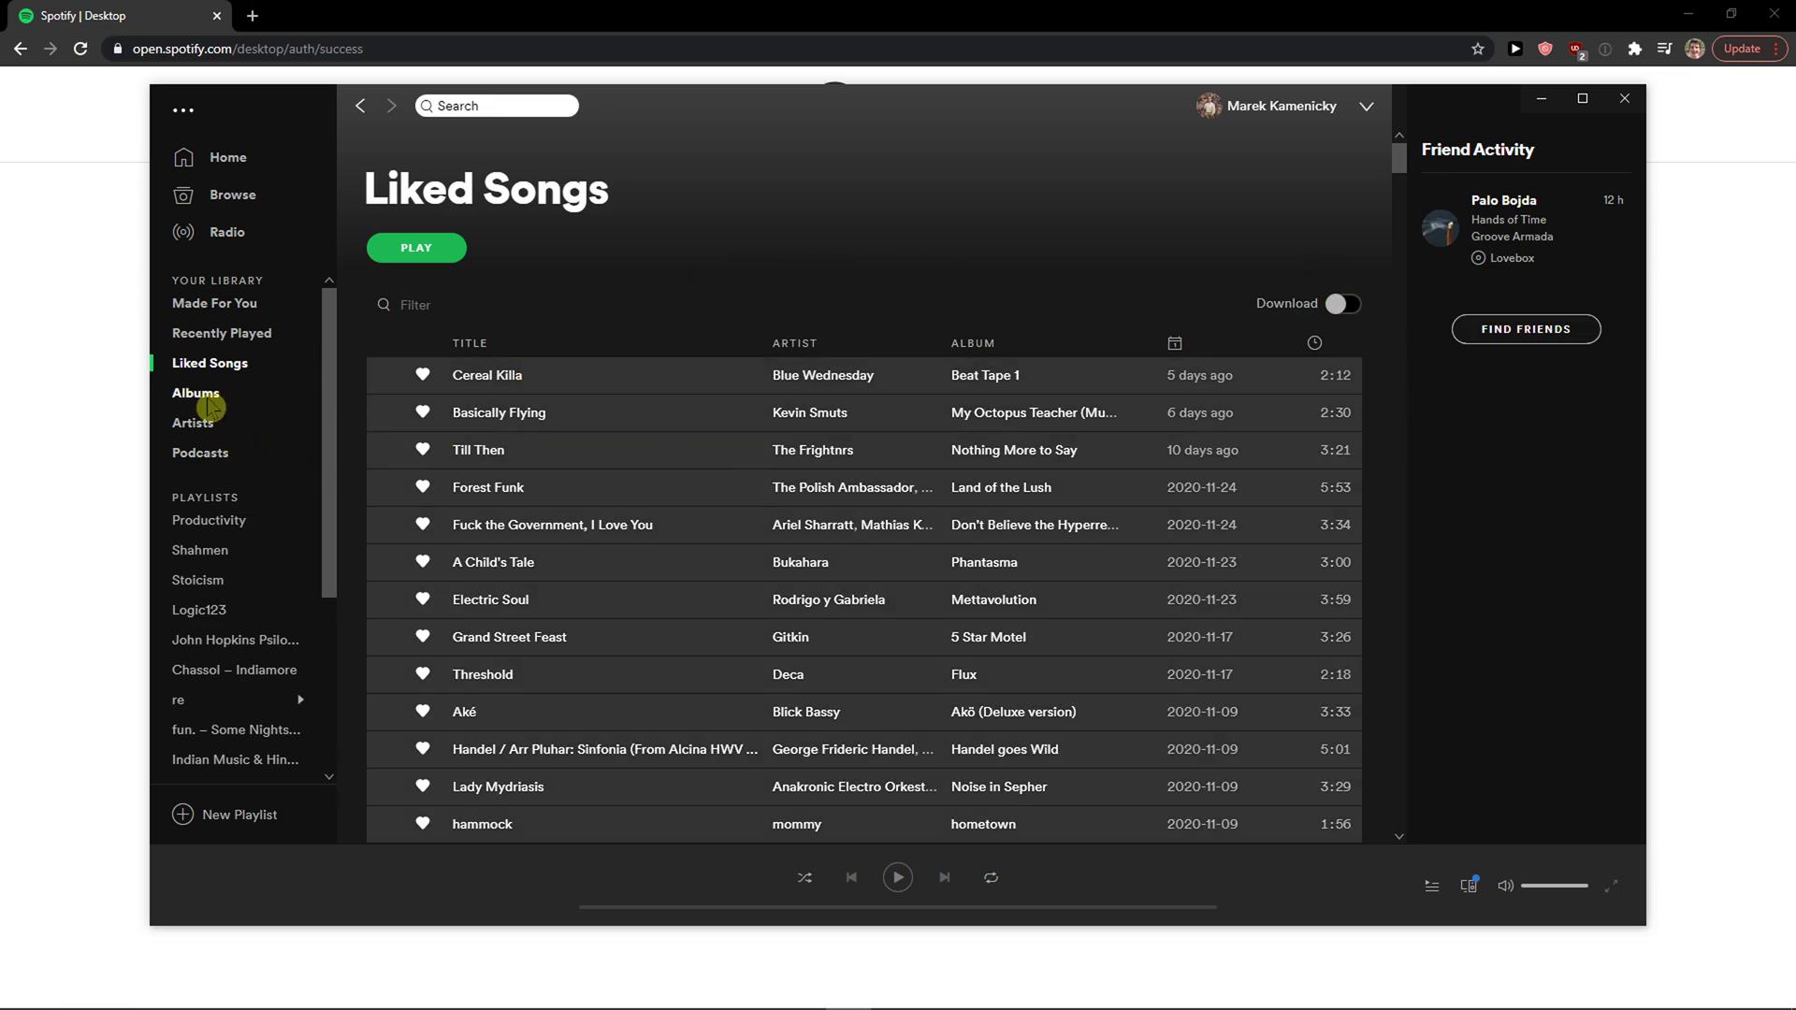
click(199, 610)
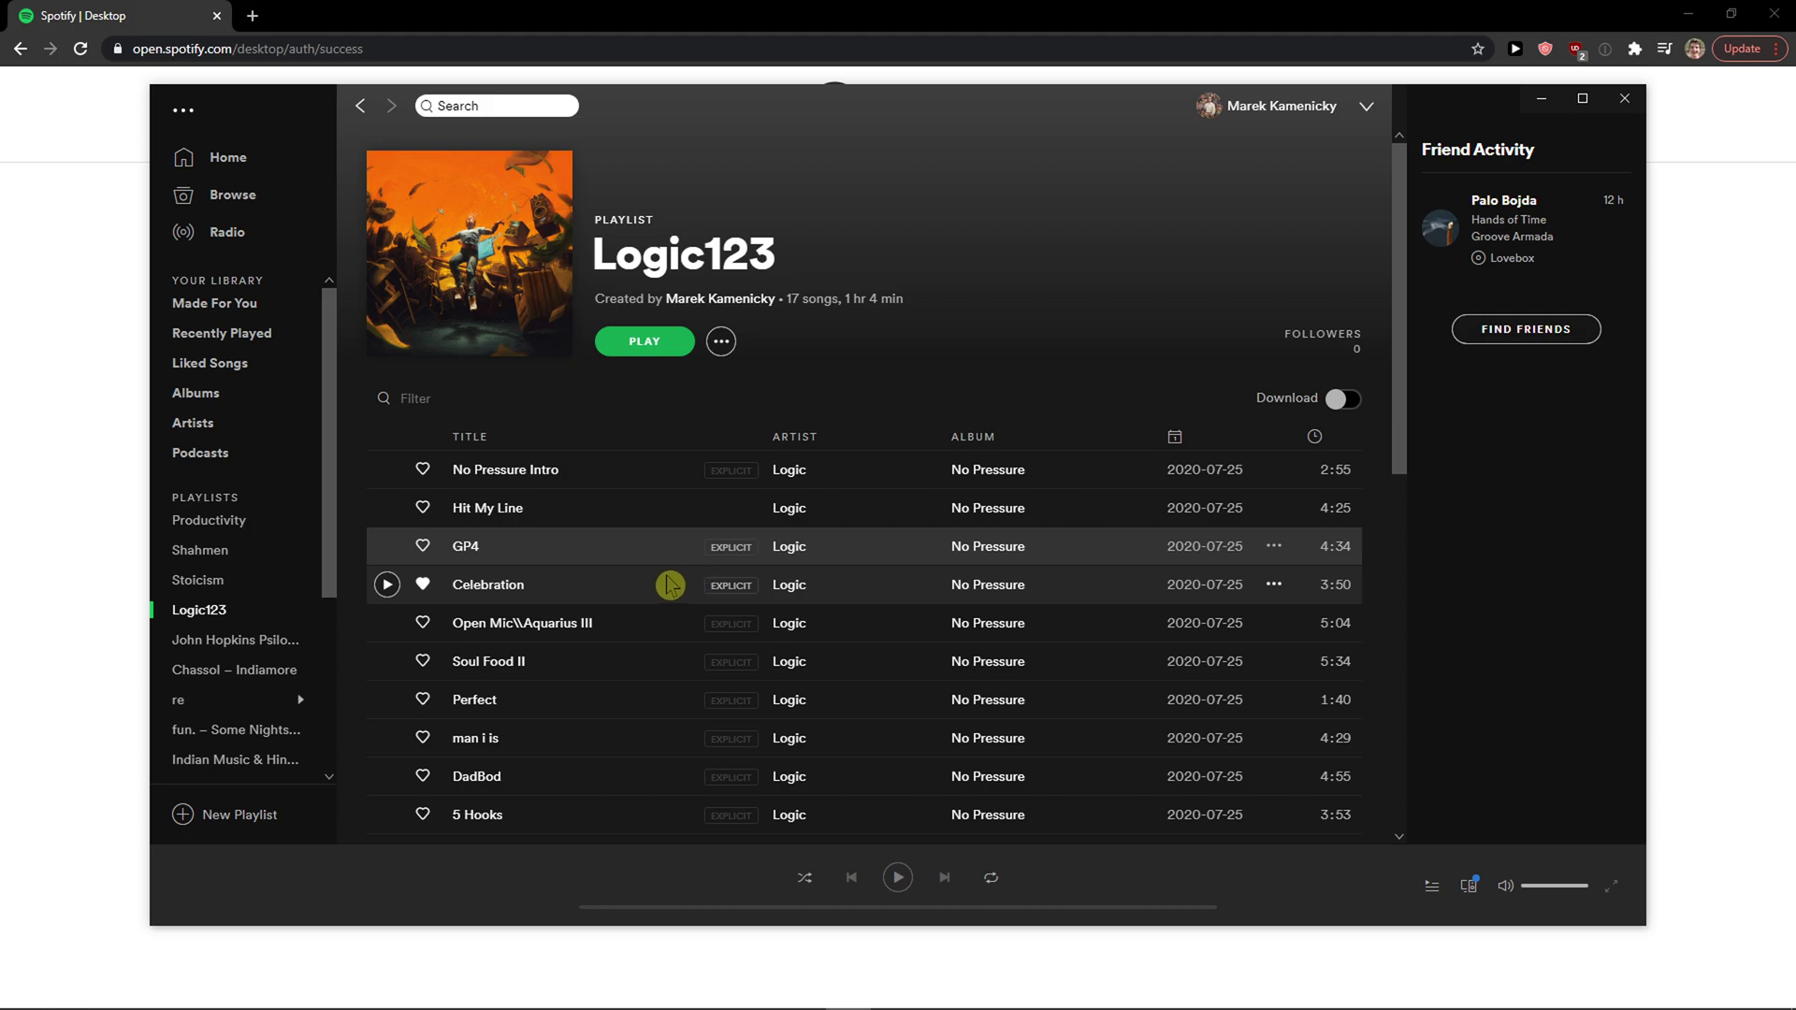